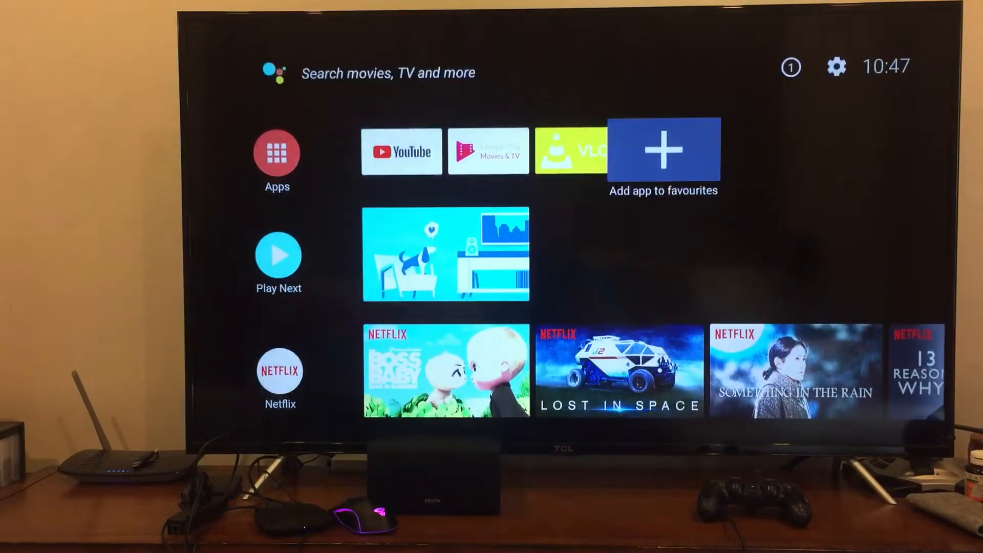
# Launch VLC from the home row and browse its Video, Audio and Browsing sections.
pyautogui.click(570, 151)
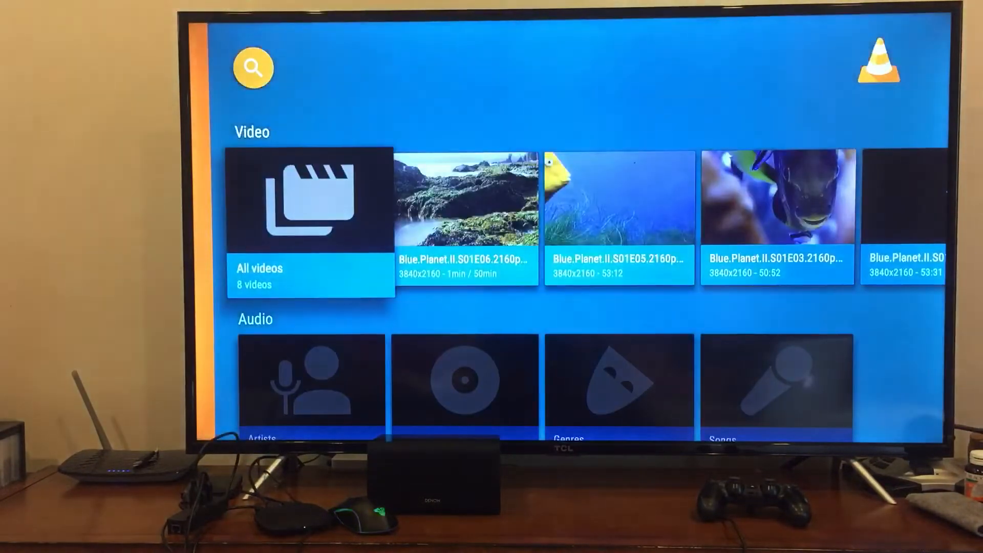
pyautogui.scroll(-3)
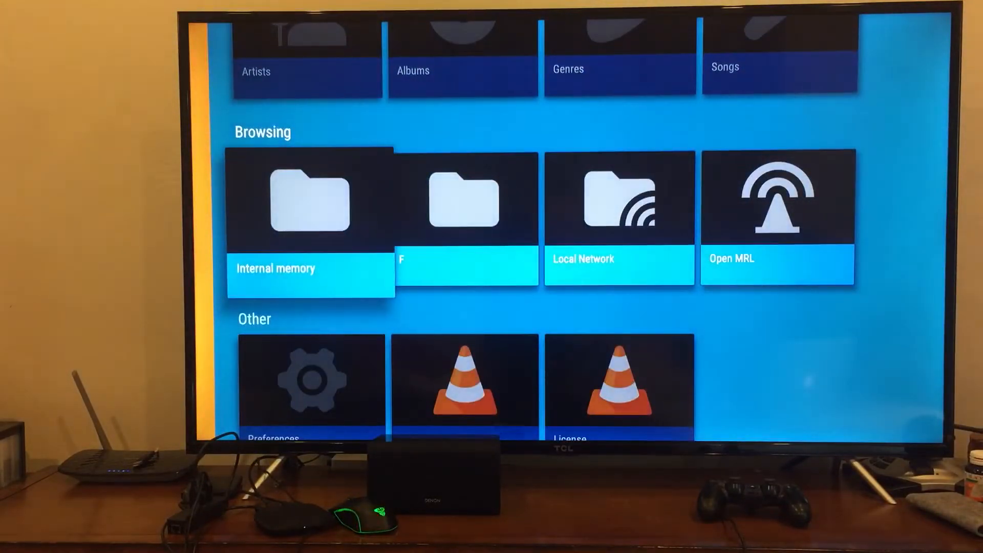
pyautogui.press('right')
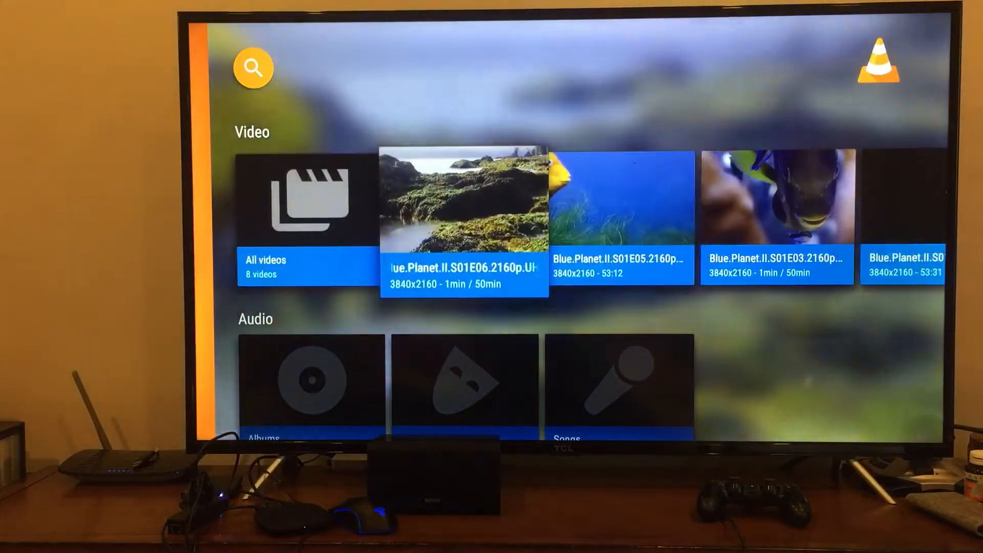
# Exit VLC back to the Android TV home screen.
pyautogui.click(464, 213)
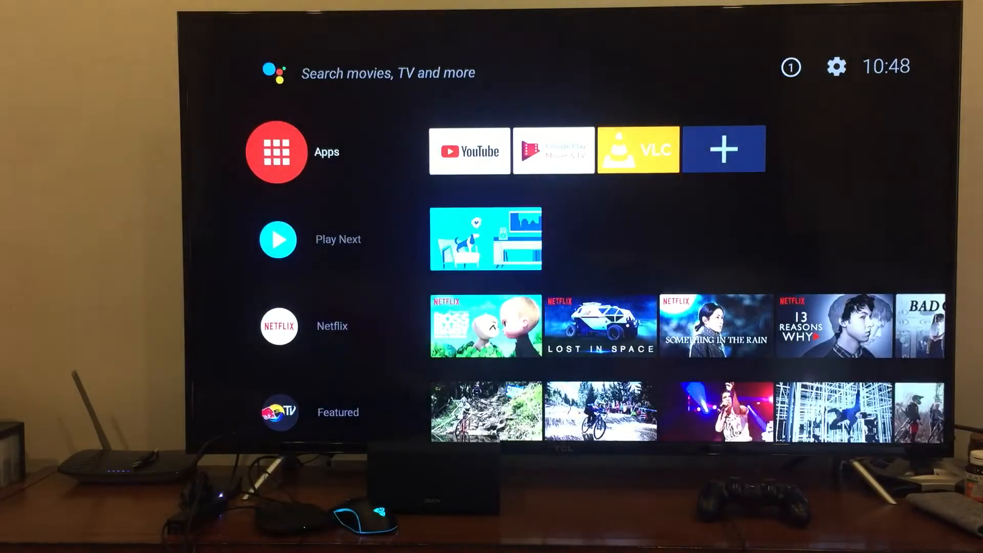
# Bring up the ES File Explorer File Manager page in Google Play Store.
pyautogui.click(276, 152)
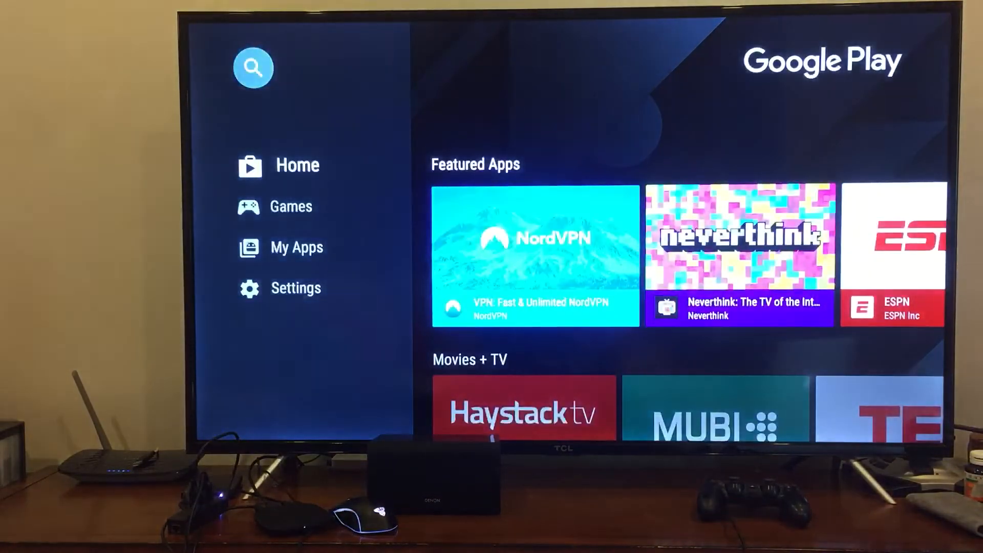
pyautogui.click(290, 206)
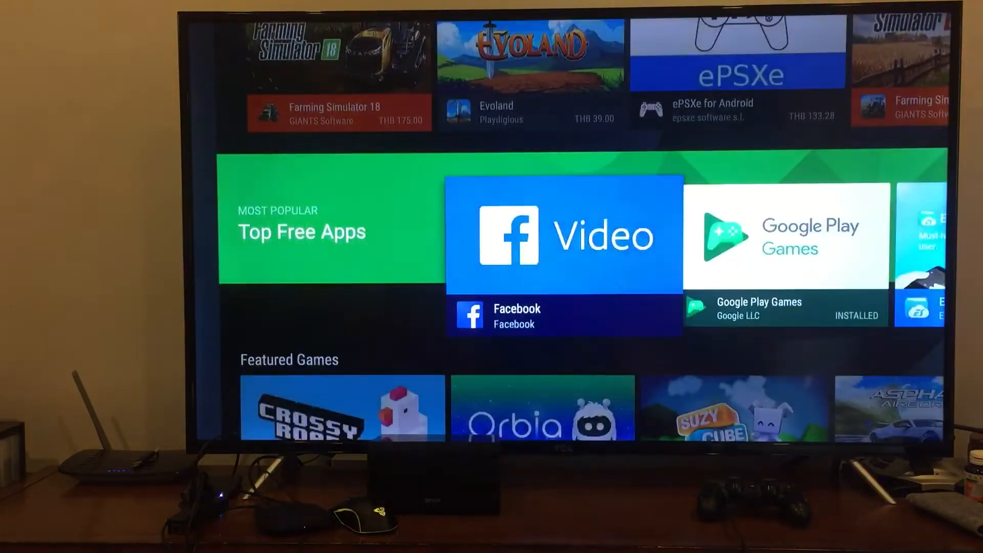
pyautogui.hscroll(3)
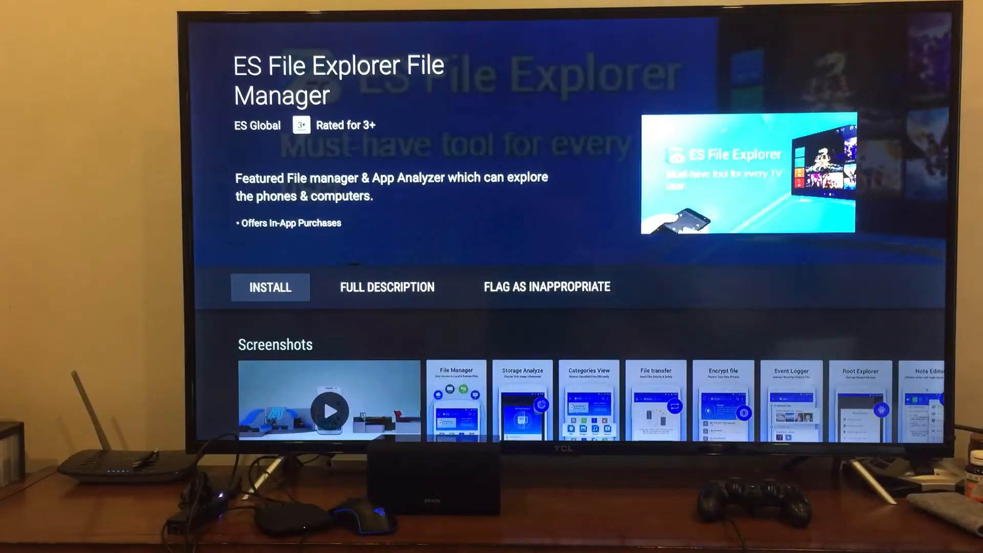
# Install ES File Explorer File Manager from its Play Store page.
pyautogui.click(269, 286)
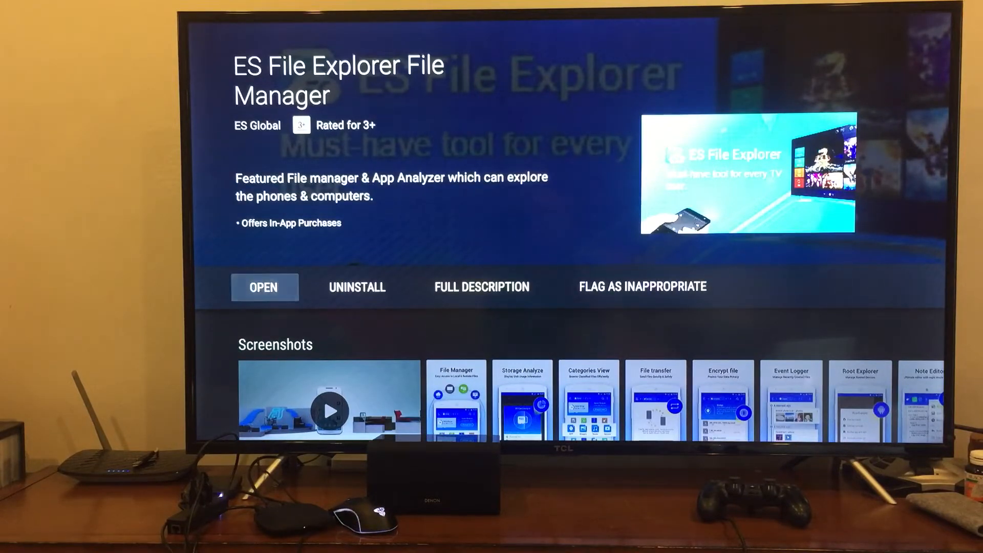
# Launch ES File Explorer and dismiss its What's New announcement.
pyautogui.click(264, 286)
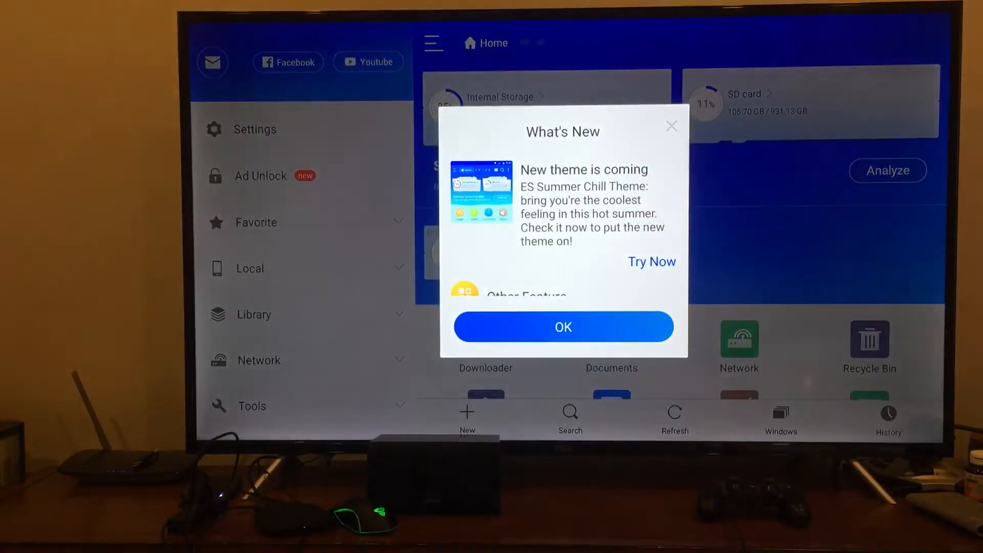
pyautogui.click(561, 327)
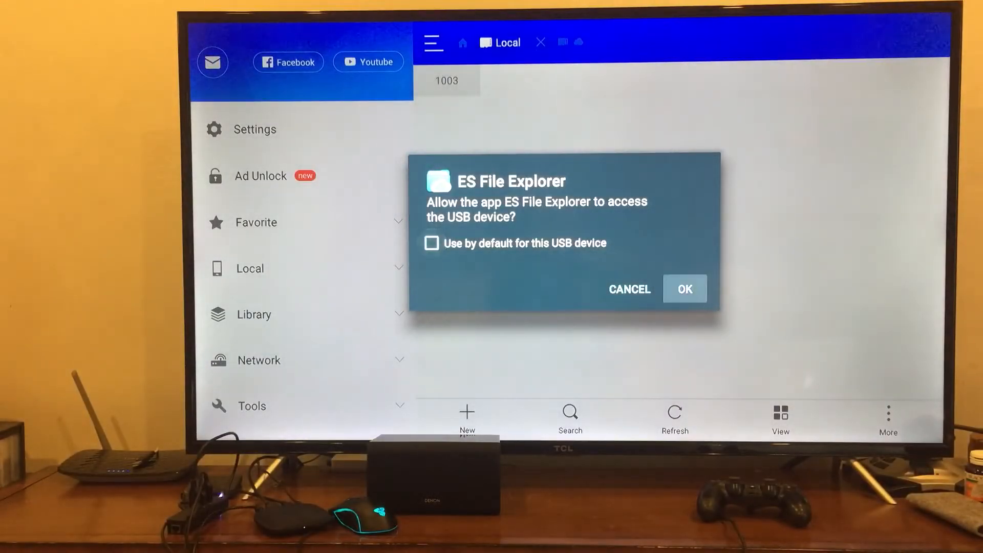
# Grant ES File Explorer access to the USB device.
pyautogui.click(684, 289)
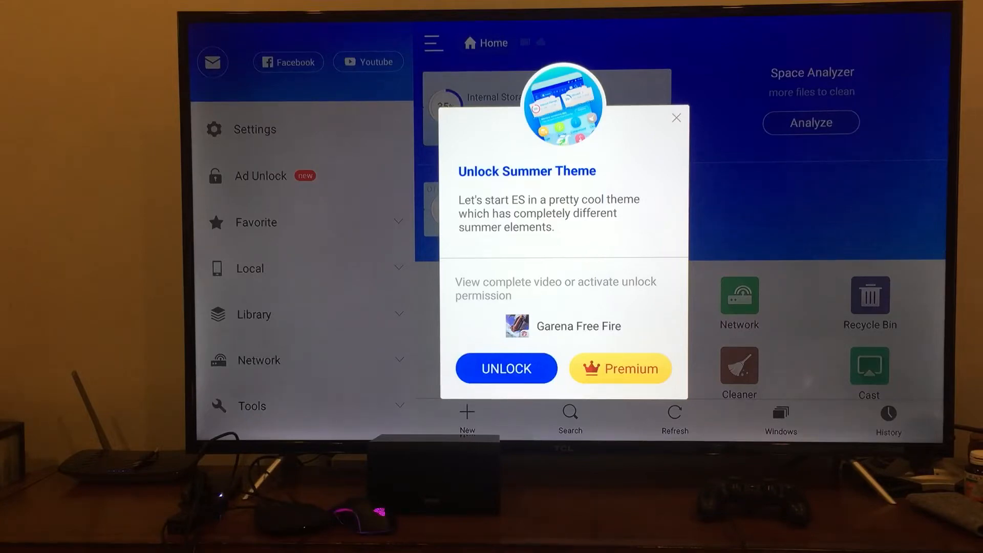
# Dismiss the summer theme offer, check Device storage under Storage & reset, and return home.
pyautogui.click(675, 118)
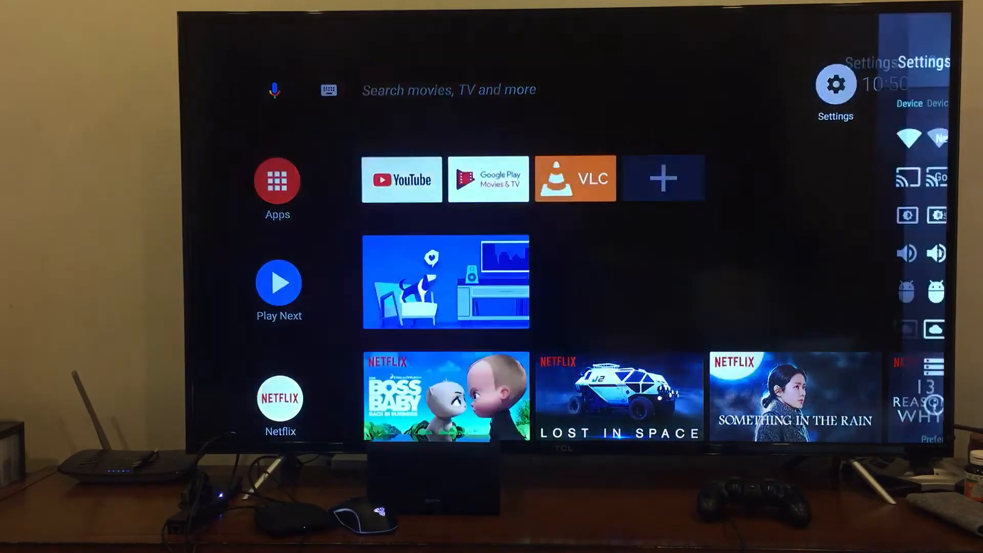
pyautogui.click(836, 82)
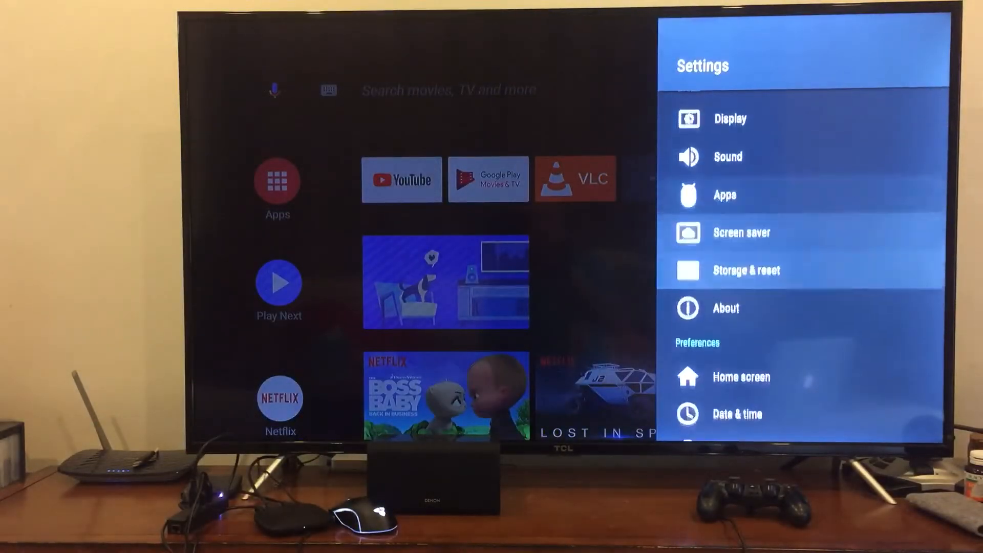
pyautogui.click(746, 269)
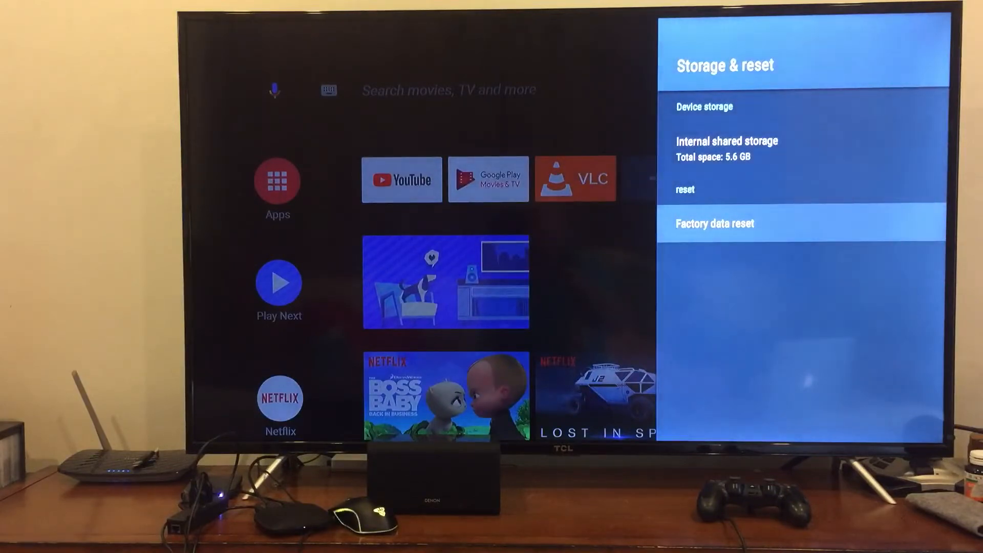
pyautogui.press('Back')
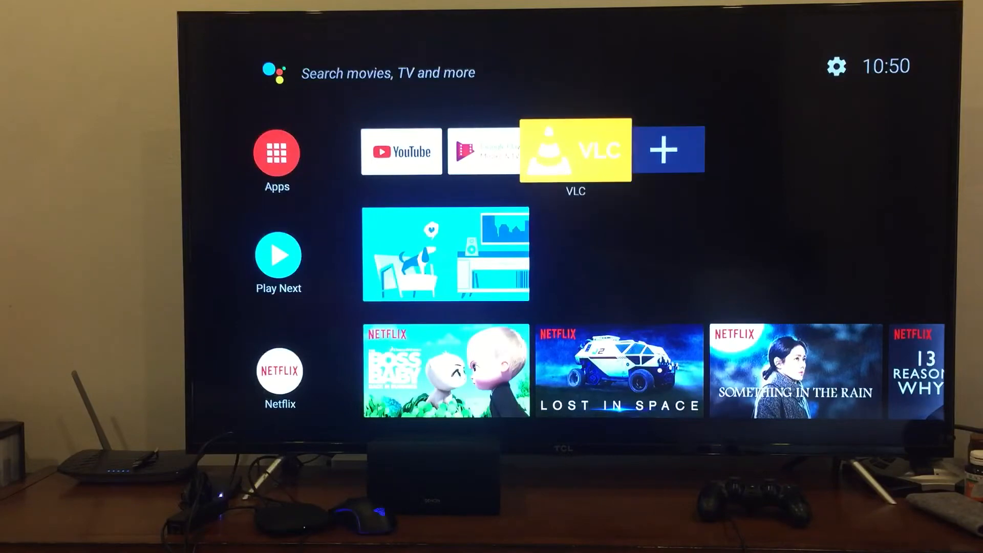
# Relaunch VLC and browse the now-empty Video section, hitting a playback error.
pyautogui.click(574, 151)
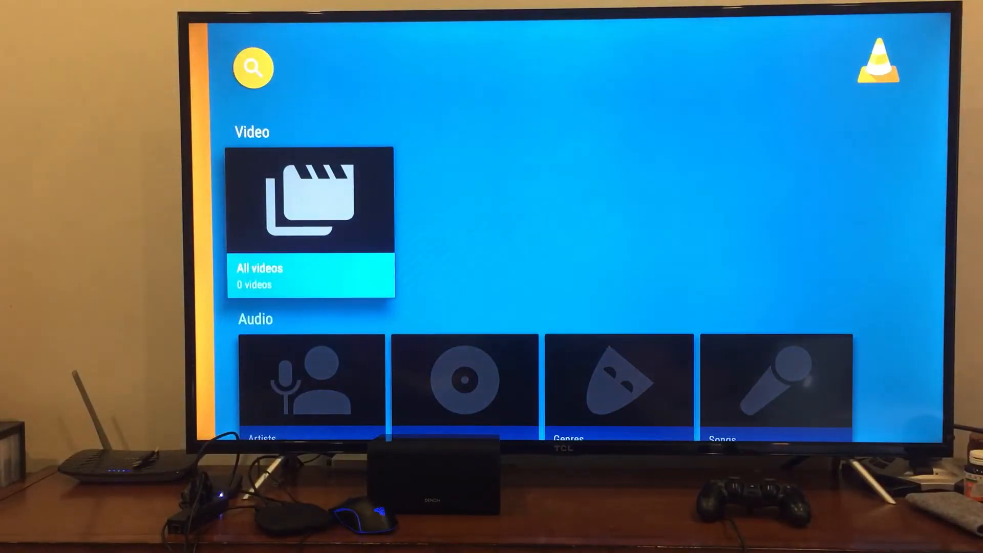
pyautogui.scroll(-3)
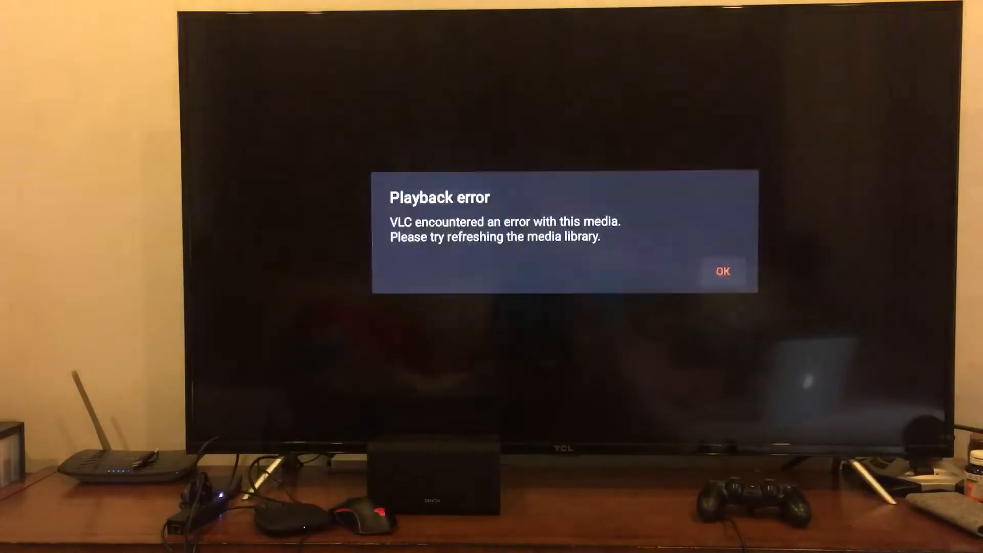
# Dismiss the VLC playback error and return to the home screen.
pyautogui.click(721, 270)
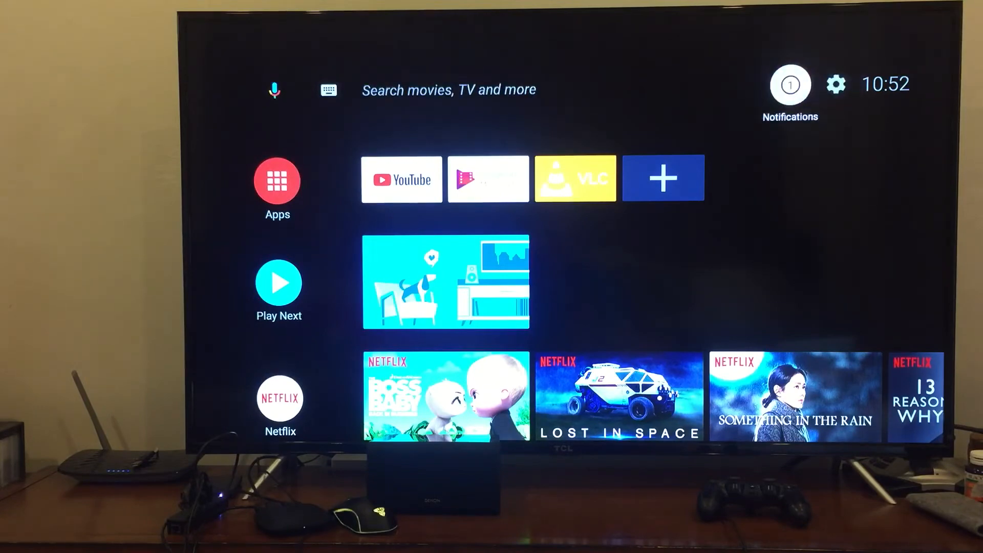
pyautogui.click(789, 83)
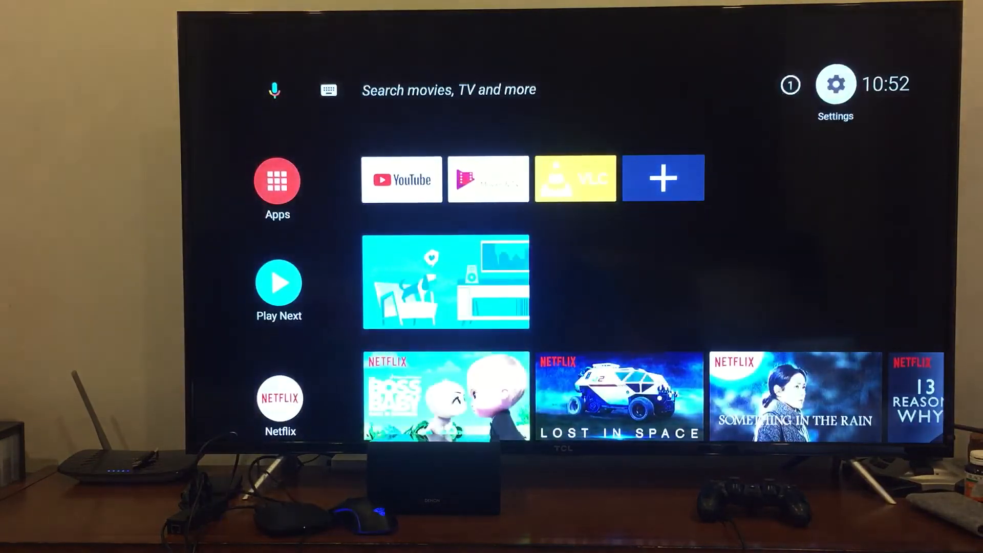
pyautogui.click(834, 83)
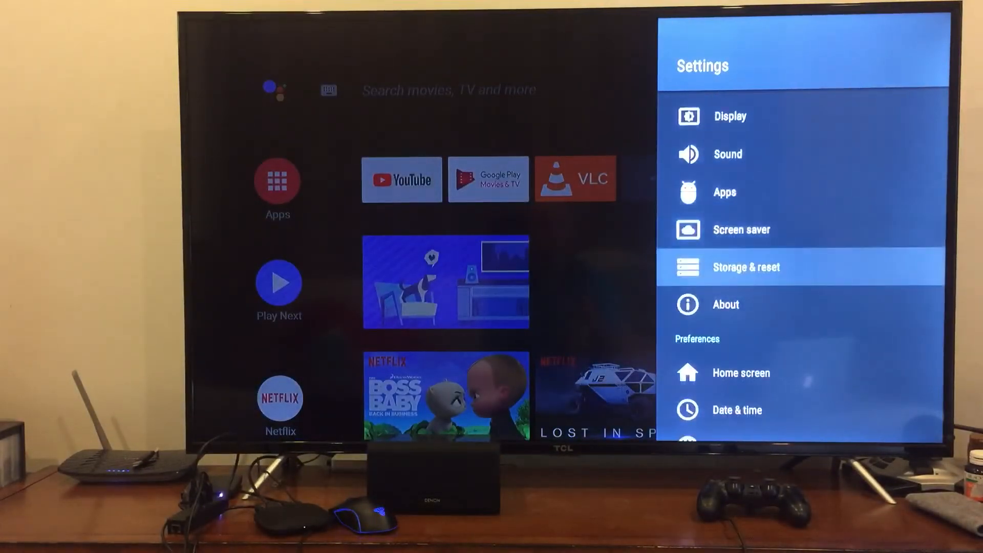
pyautogui.click(746, 266)
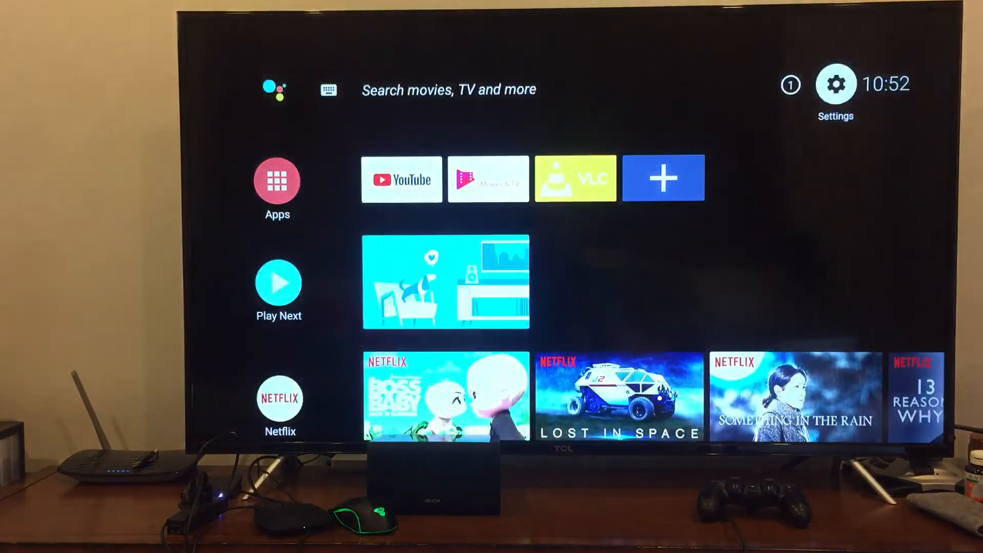
pyautogui.click(328, 90)
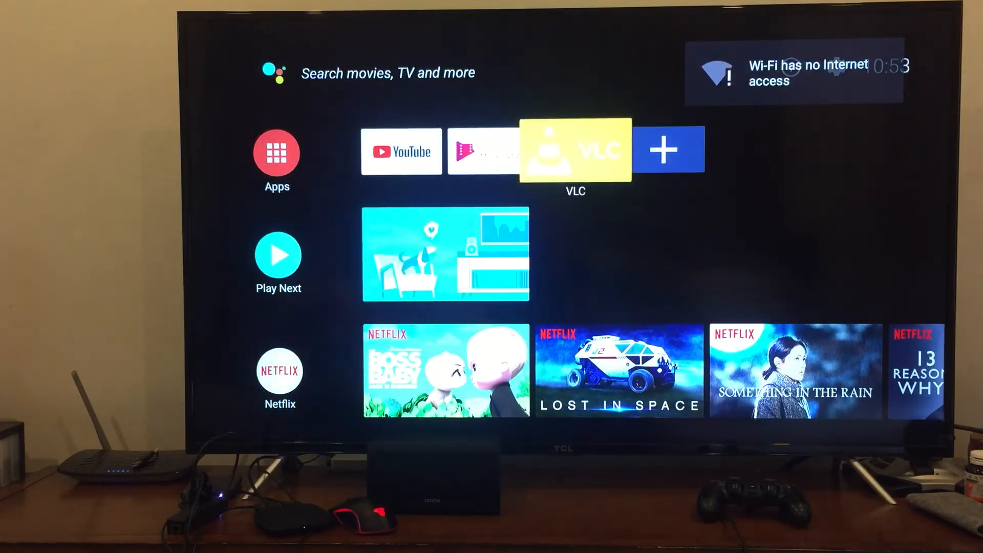
# Relaunch VLC to see the 4K library including Star Wars: The Last Jedi.
pyautogui.click(574, 151)
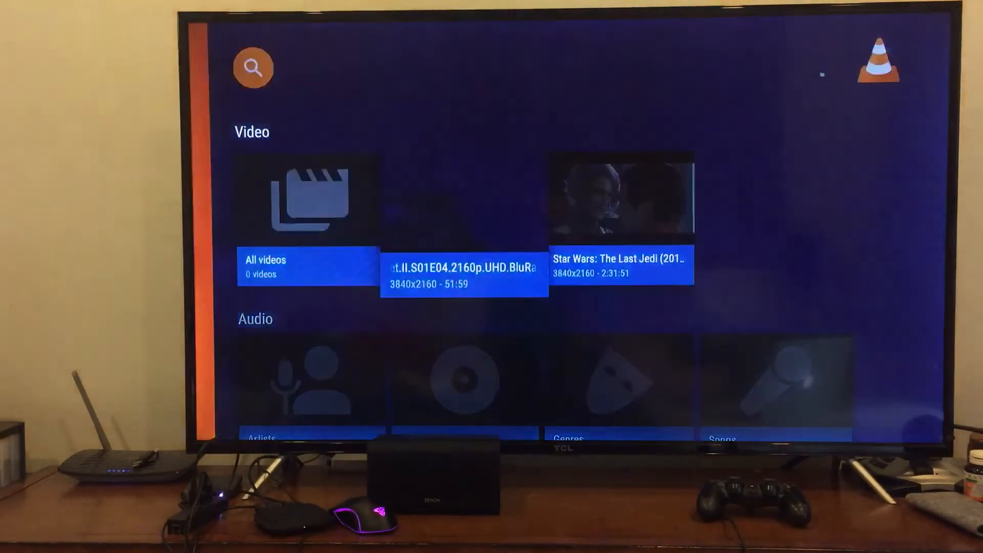
# Play the 3840x2160 episode from VLC's Video row.
pyautogui.click(621, 264)
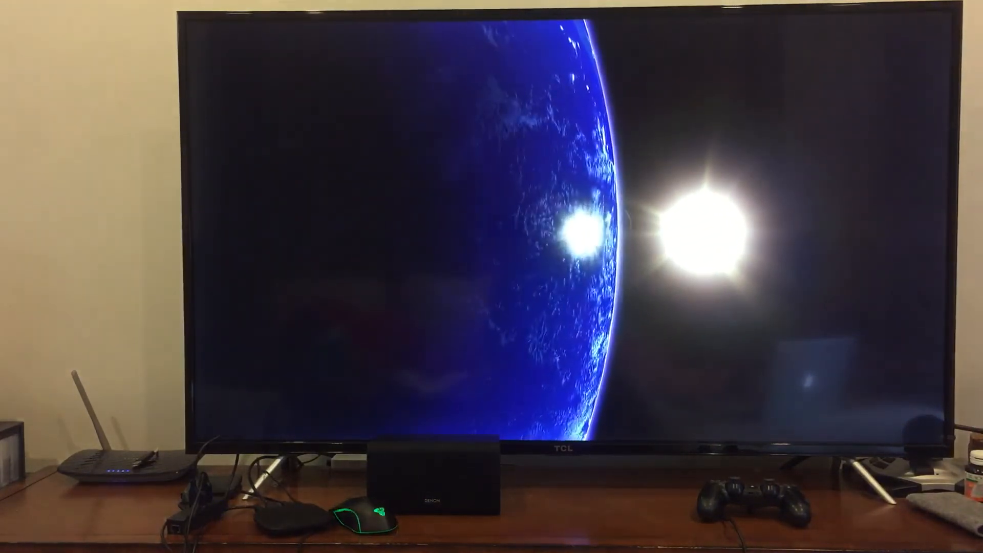